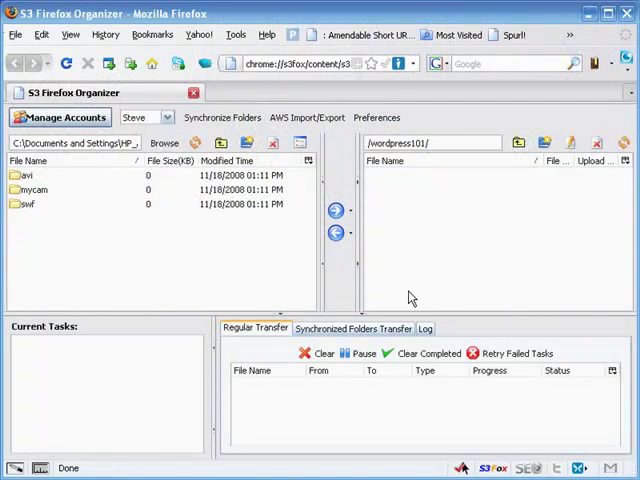
mouse_move(289, 255)
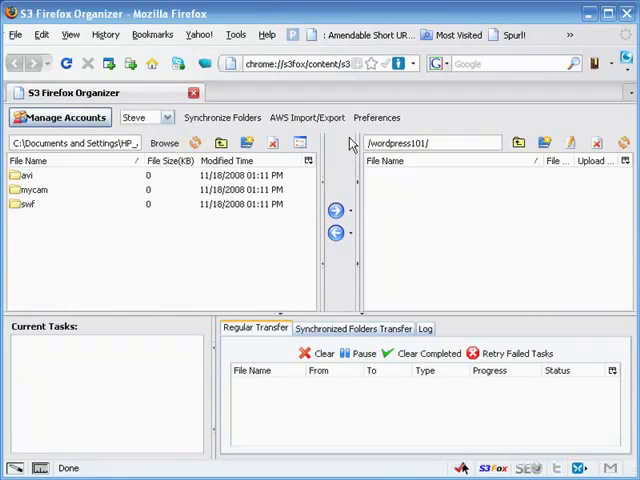
mouse_move(250, 245)
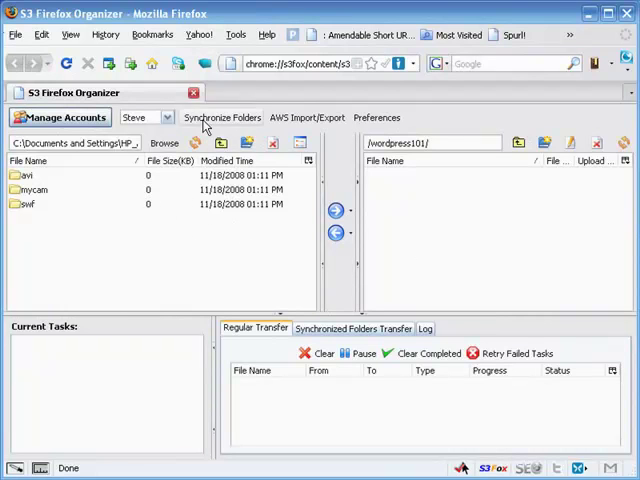
mouse_move(232, 97)
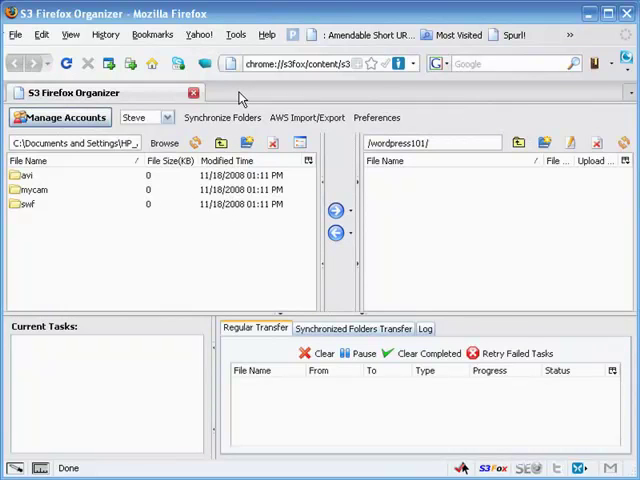
mouse_move(213, 259)
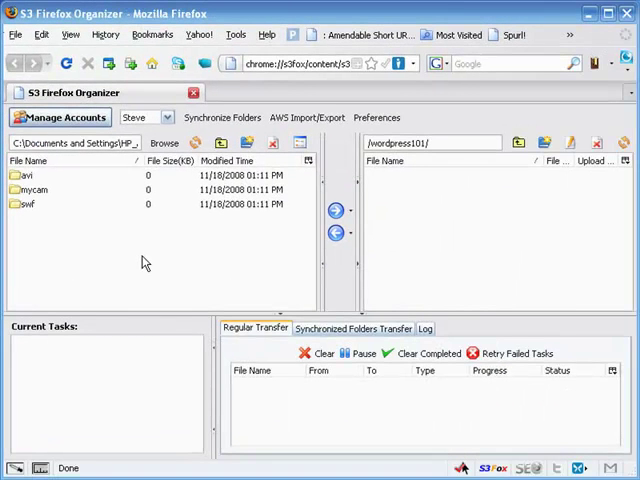
mouse_move(145, 255)
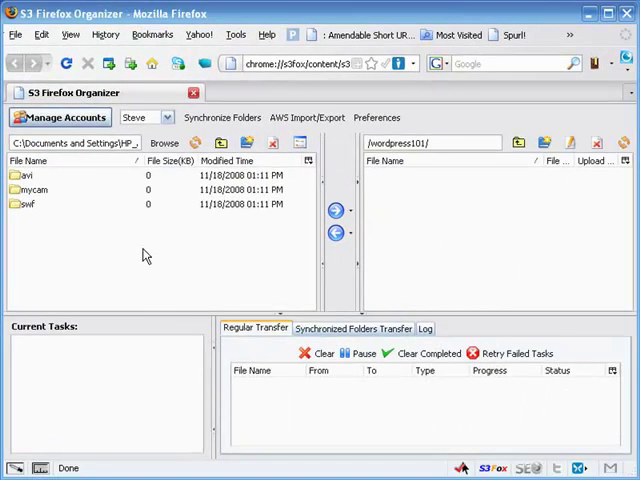
mouse_move(127, 205)
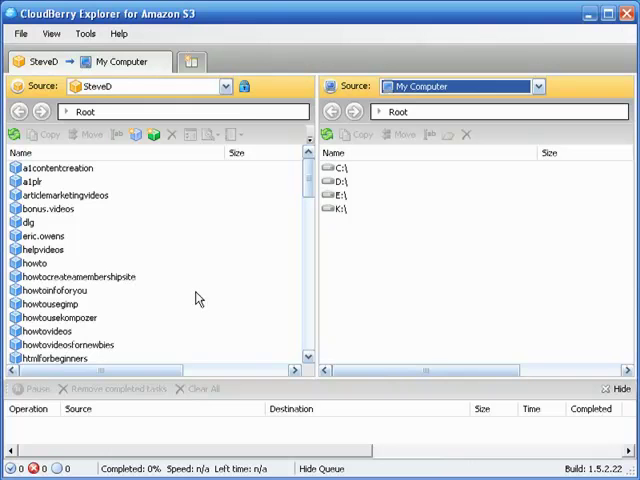
mouse_move(191, 300)
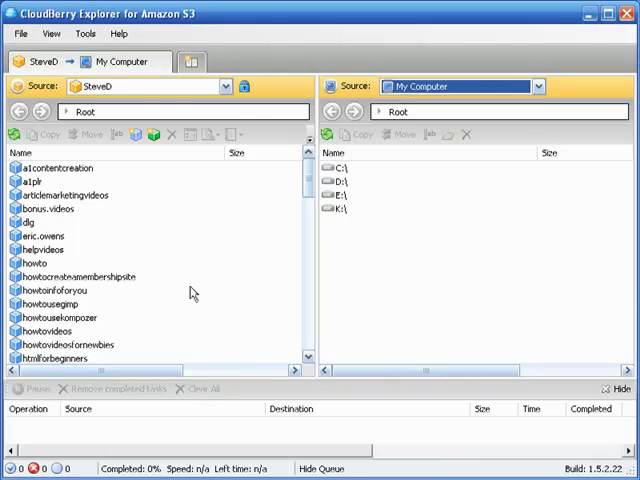
mouse_move(148, 258)
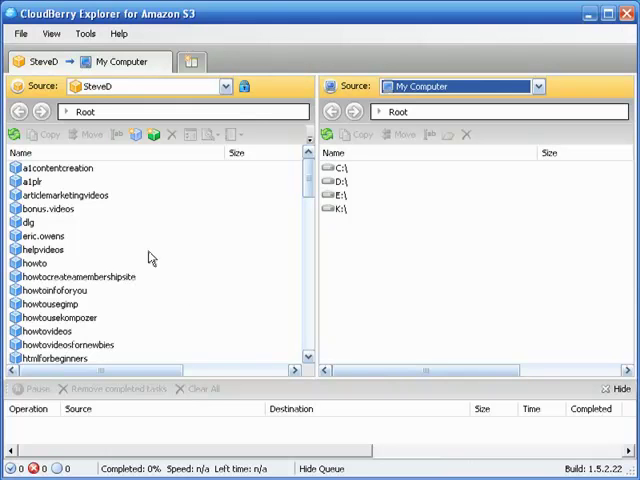
mouse_move(148, 261)
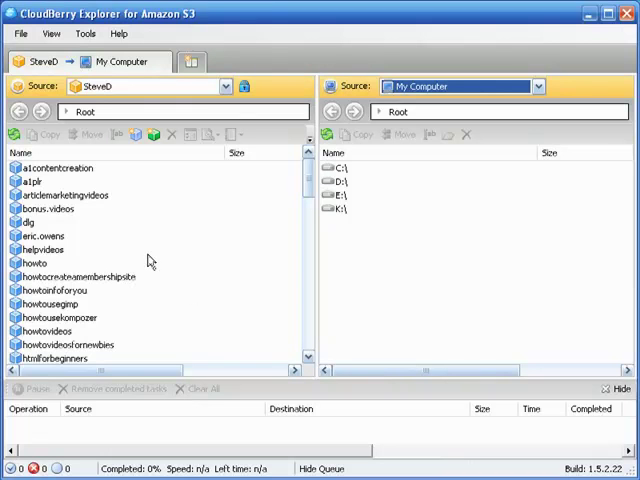
mouse_move(178, 264)
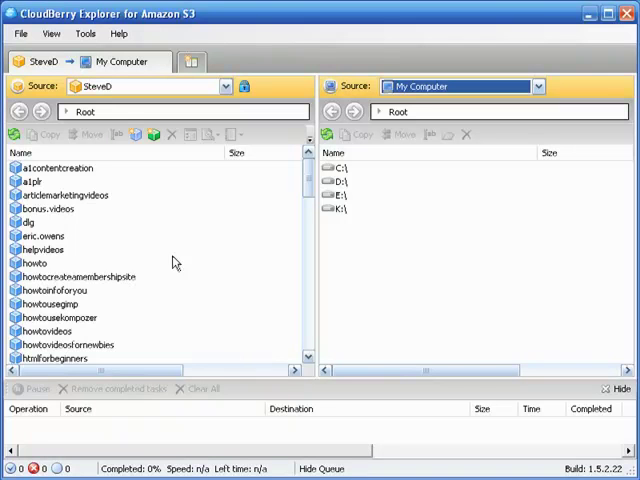
mouse_move(156, 260)
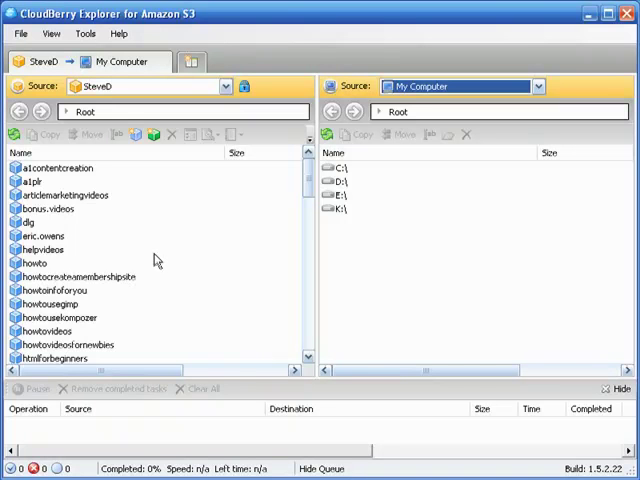
mouse_move(157, 253)
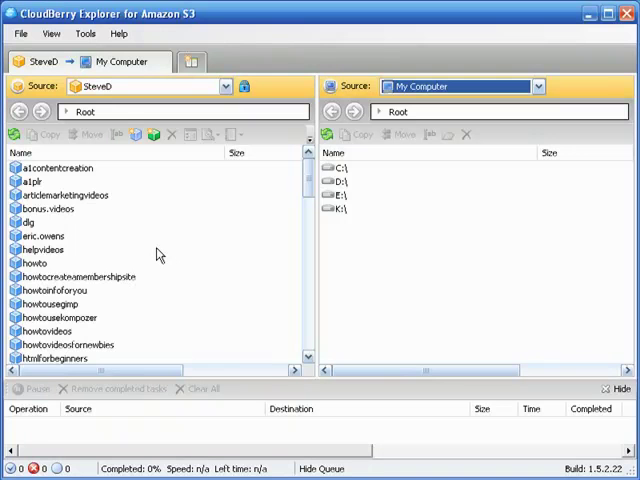
mouse_move(172, 243)
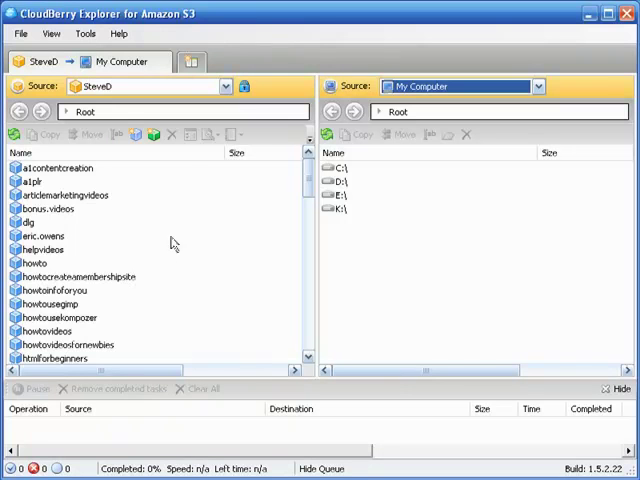
mouse_move(195, 199)
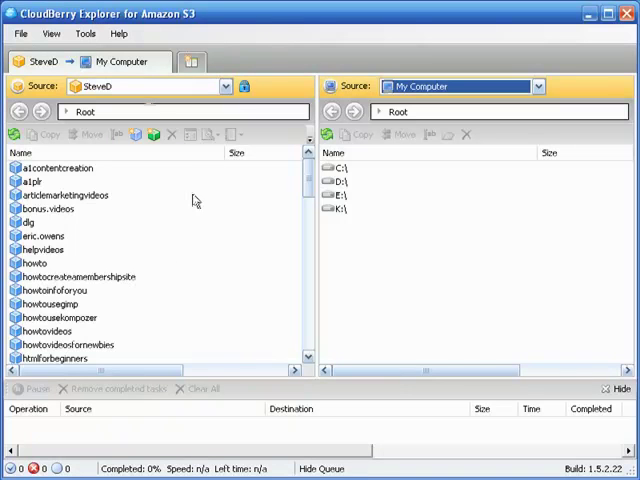
mouse_move(195, 223)
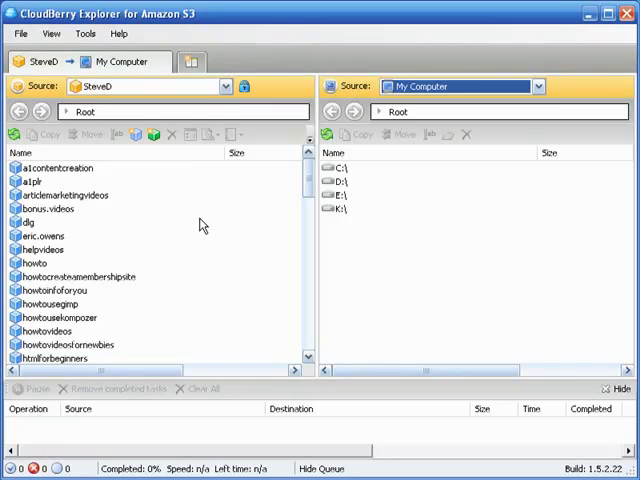
mouse_move(288, 220)
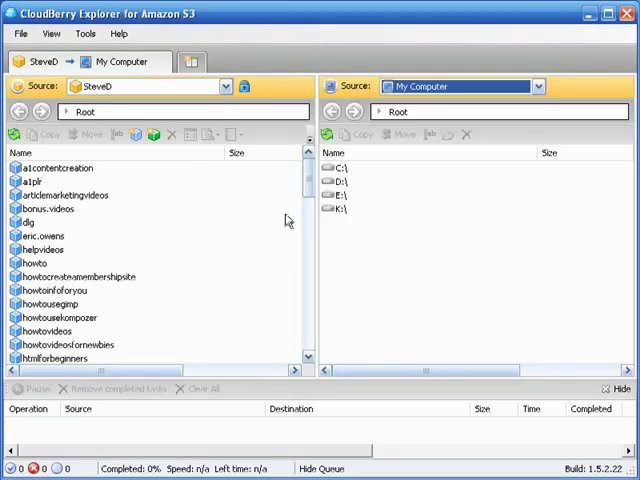
mouse_move(393, 251)
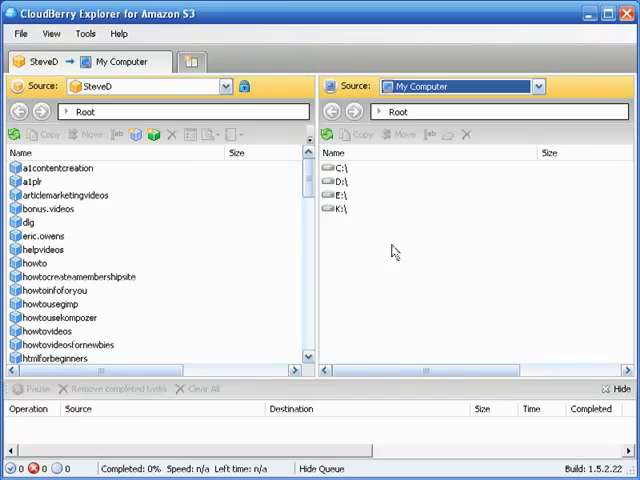
mouse_move(386, 248)
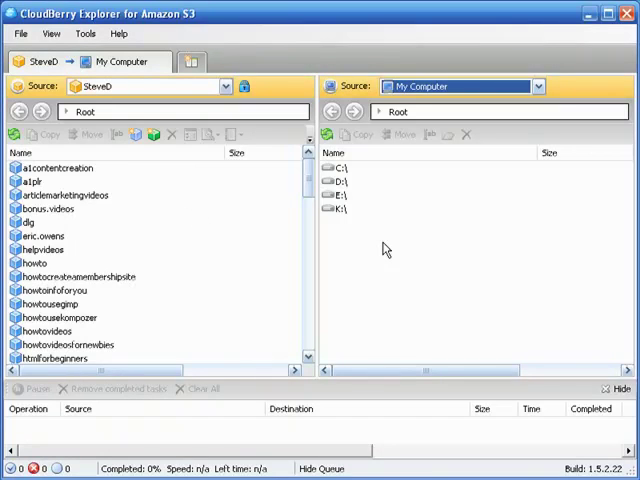
mouse_move(379, 249)
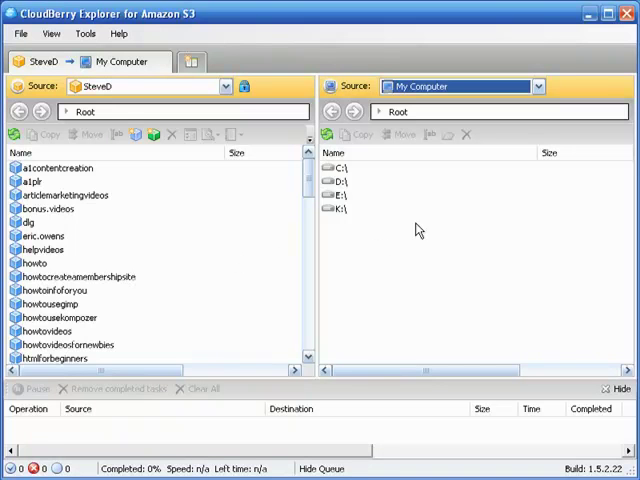
mouse_move(155, 184)
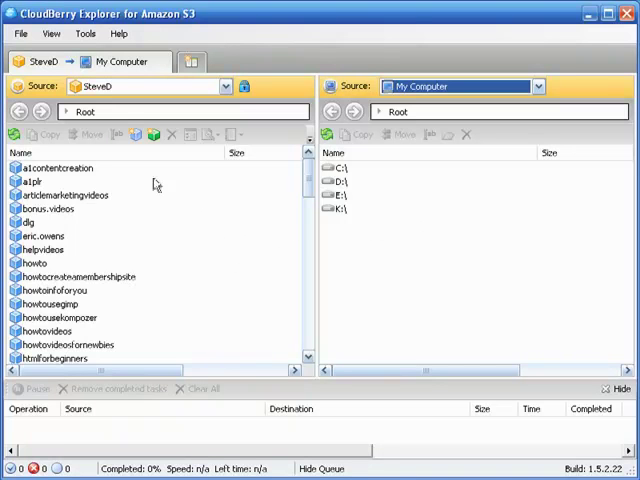
mouse_move(113, 226)
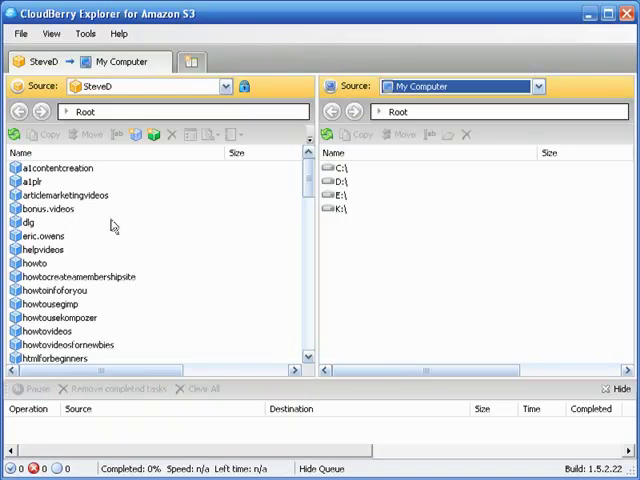
mouse_move(119, 225)
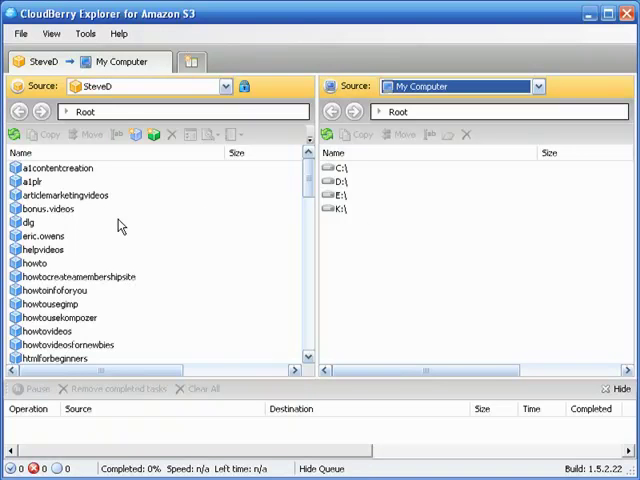
mouse_move(168, 273)
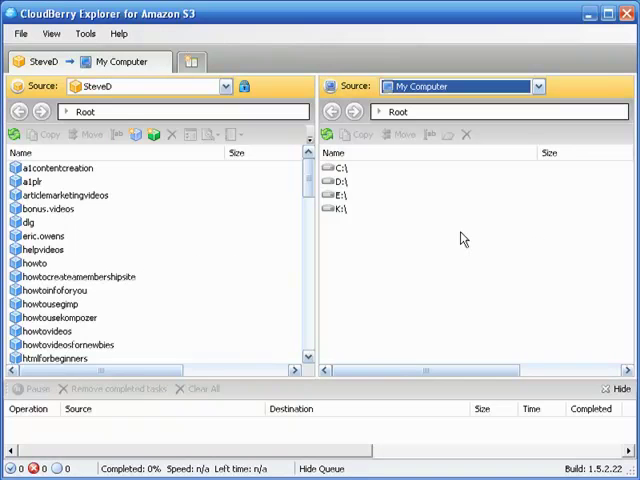
mouse_move(457, 238)
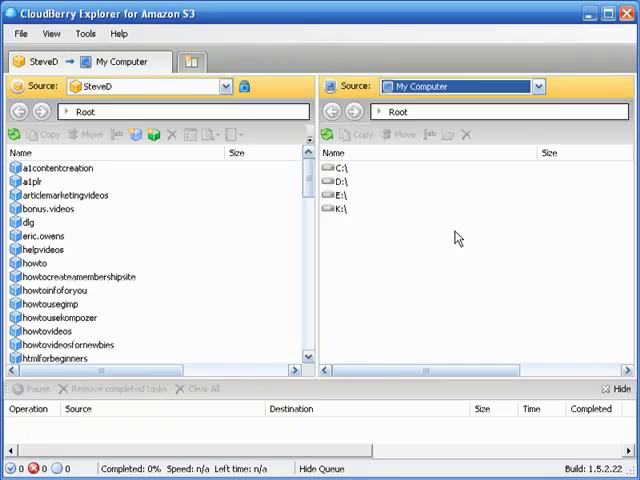
mouse_move(115, 246)
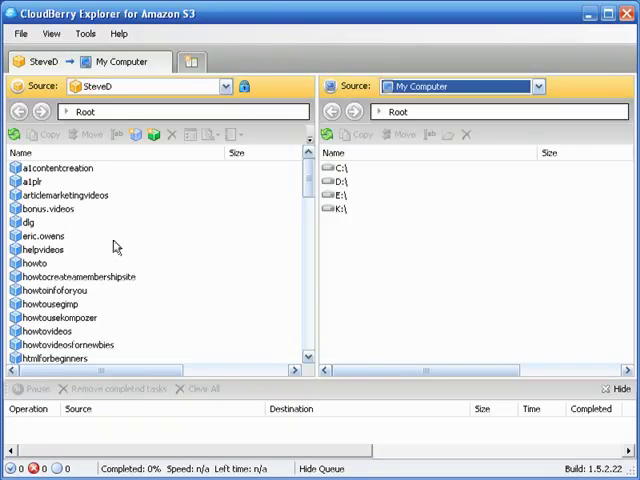
mouse_move(254, 270)
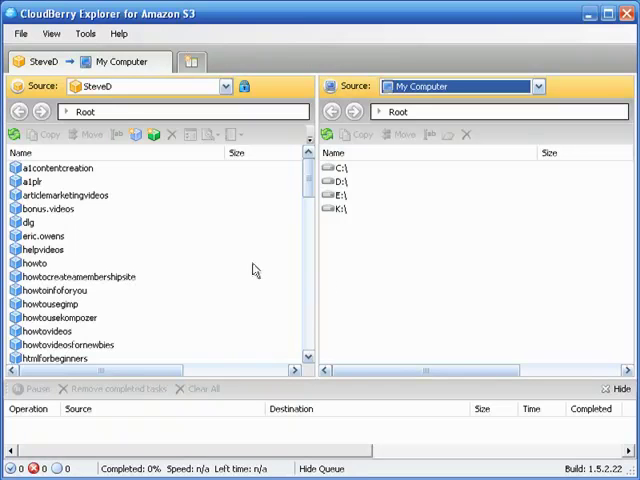
mouse_move(281, 237)
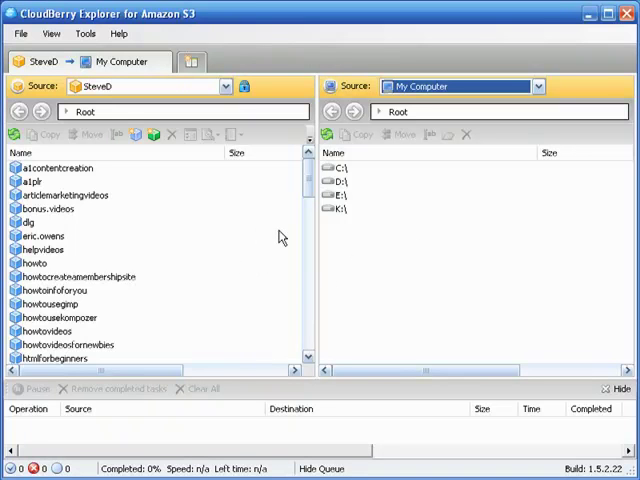
mouse_move(288, 241)
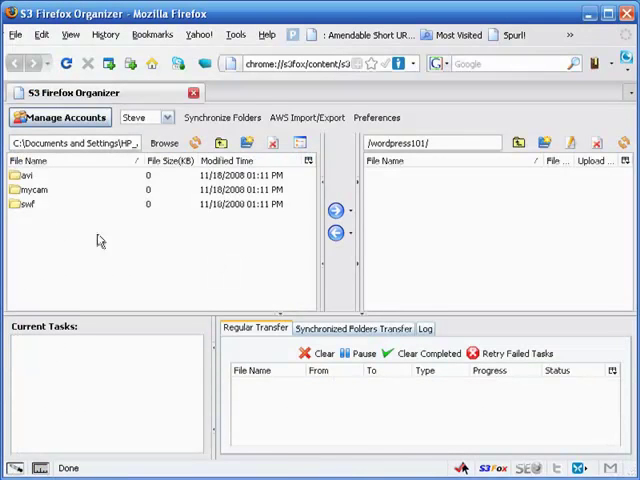
mouse_move(258, 265)
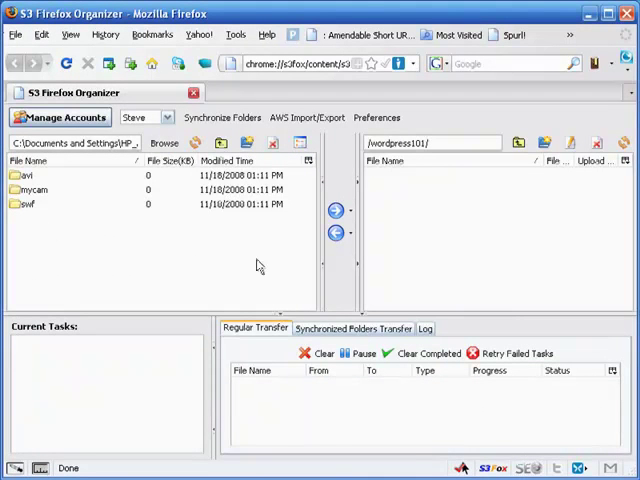
mouse_move(494, 246)
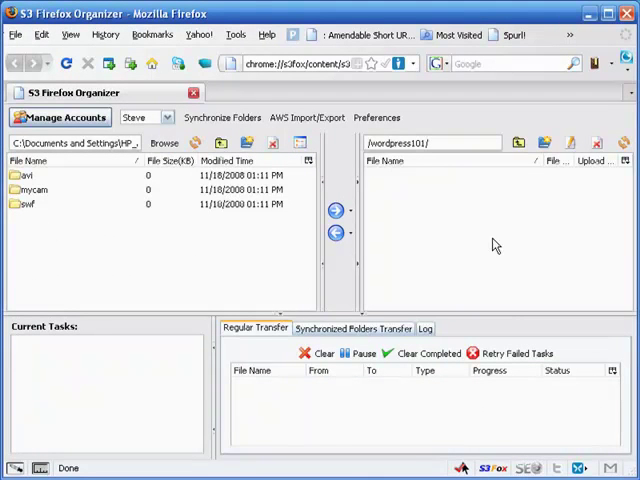
mouse_move(48, 204)
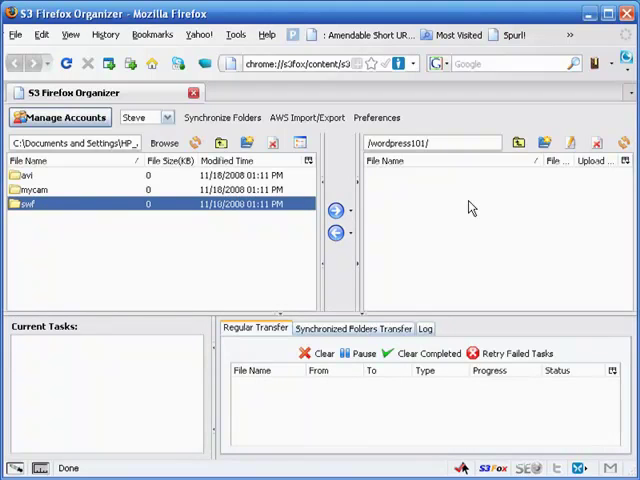
mouse_move(448, 260)
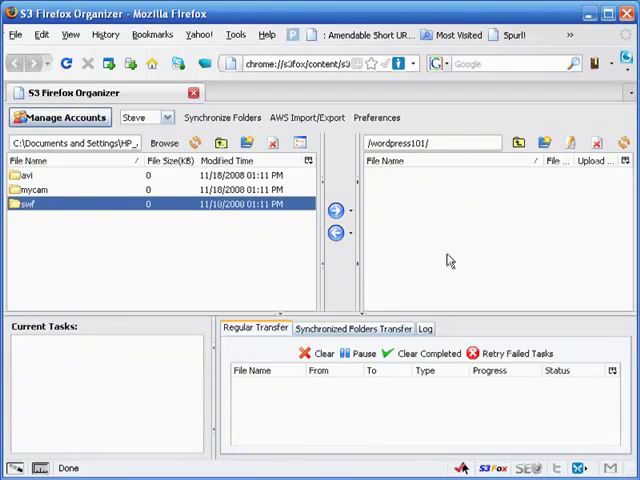
mouse_move(465, 247)
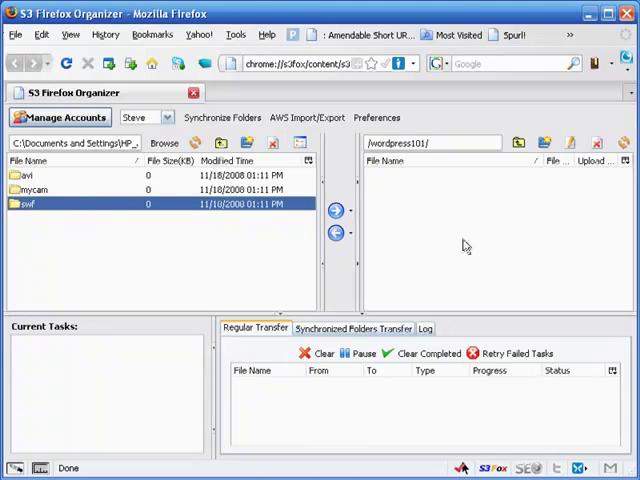
mouse_move(440, 243)
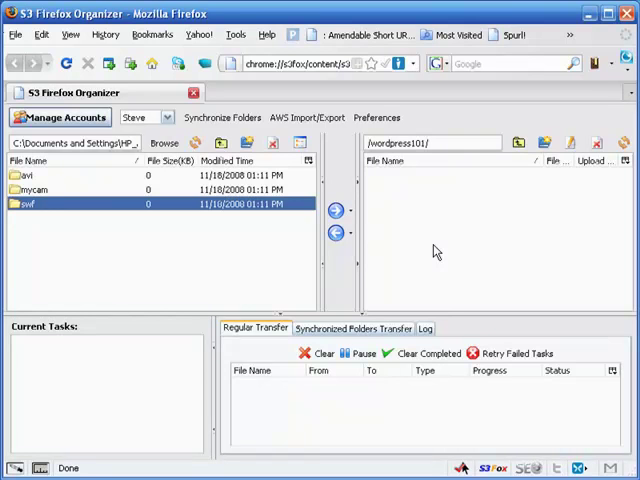
mouse_move(431, 246)
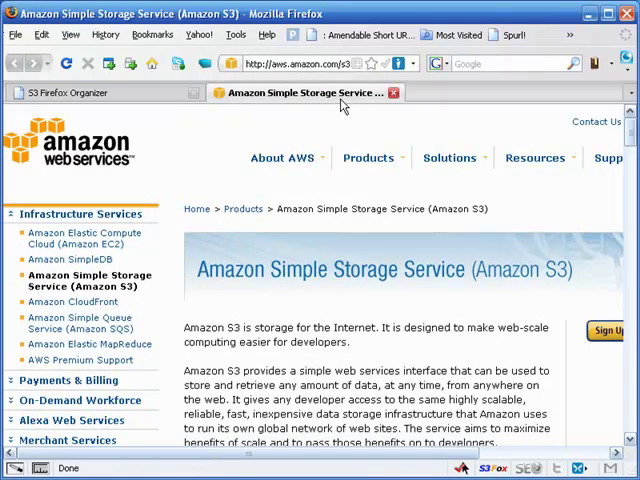
mouse_move(306, 128)
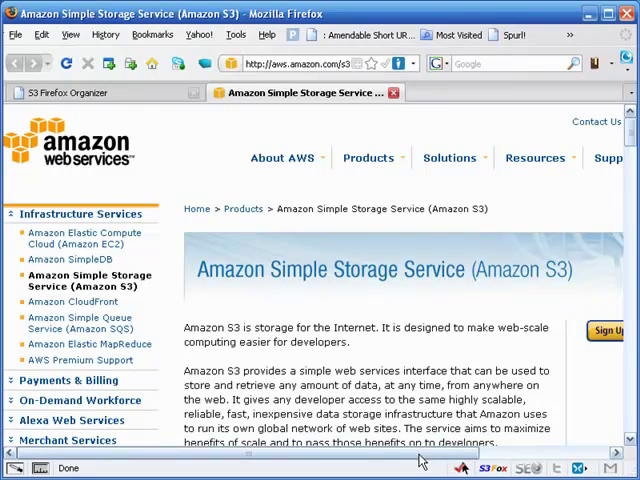
mouse_move(79, 322)
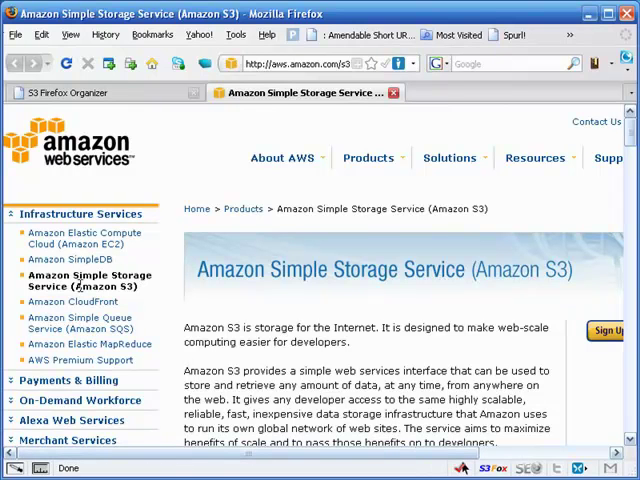
mouse_move(72, 301)
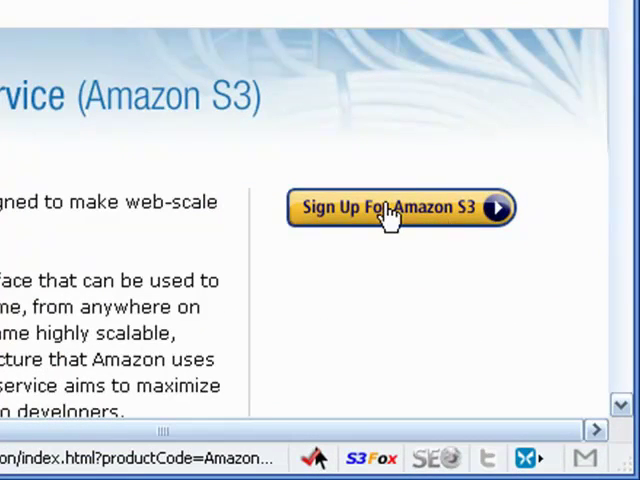
Start the Amazon S3 sign-up as a returning customer on the Amazon sign-in page.
click(390, 208)
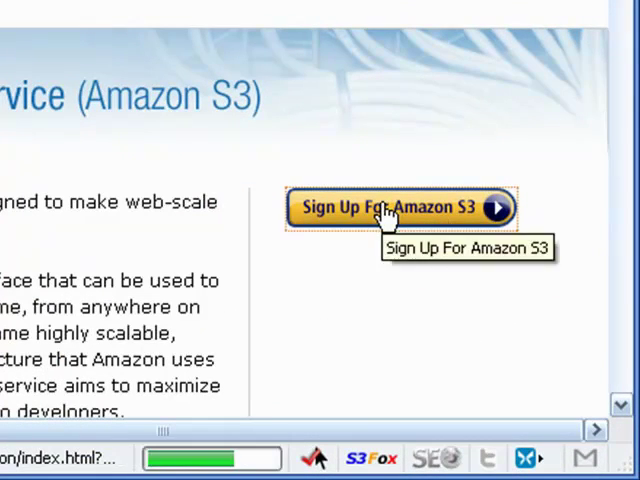
click(398, 208)
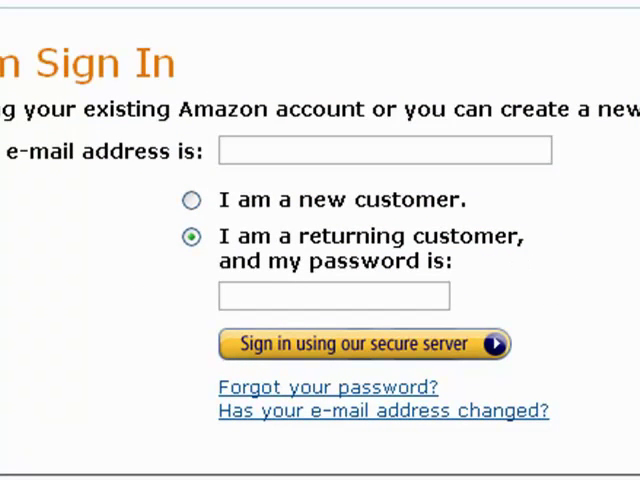
click(385, 150)
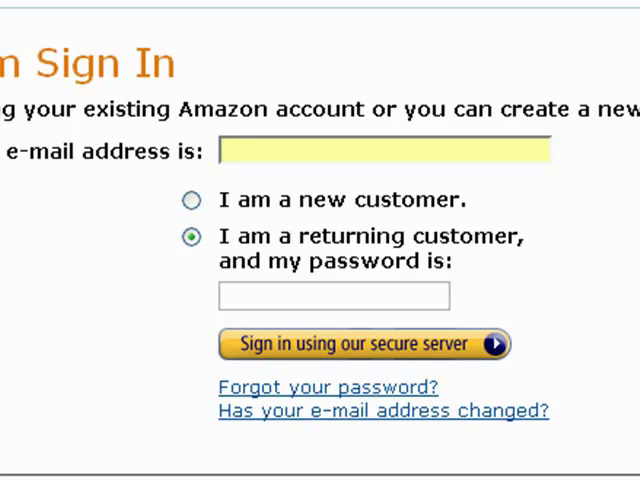
mouse_move(97, 57)
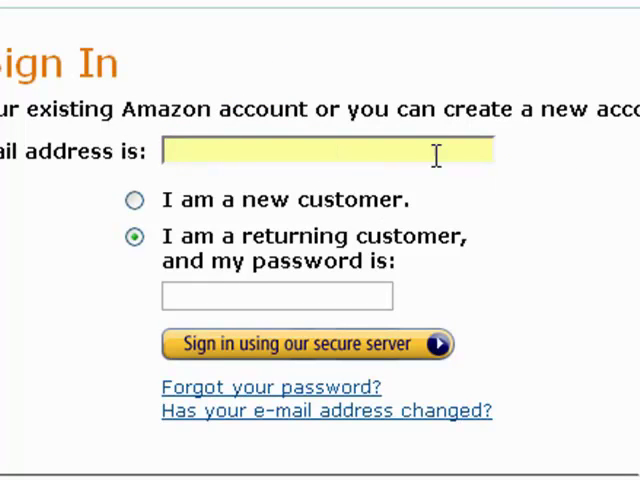
mouse_move(428, 148)
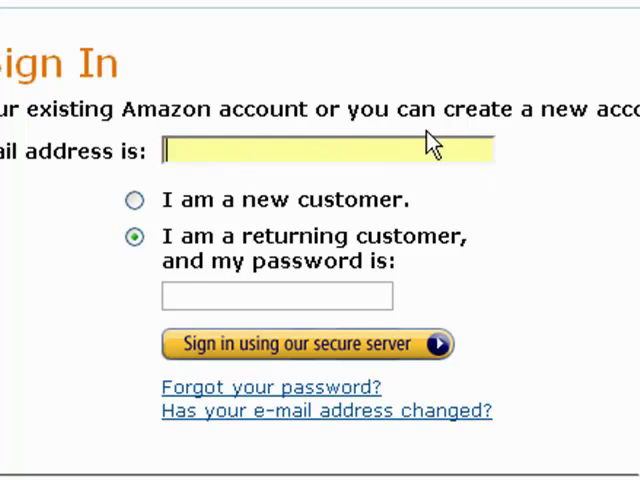
mouse_move(547, 195)
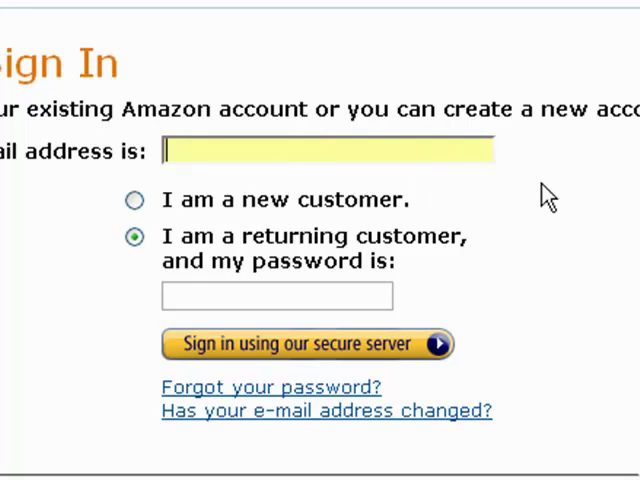
mouse_move(515, 185)
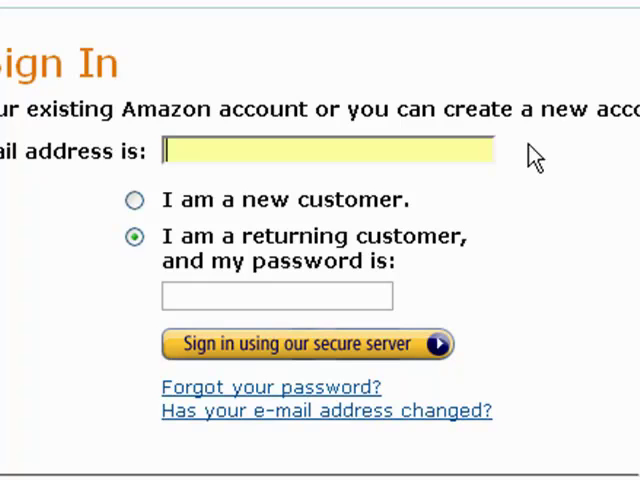
mouse_move(270, 205)
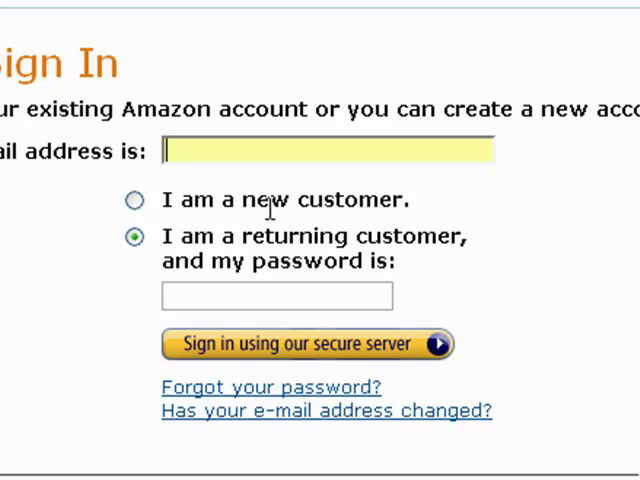
mouse_move(250, 295)
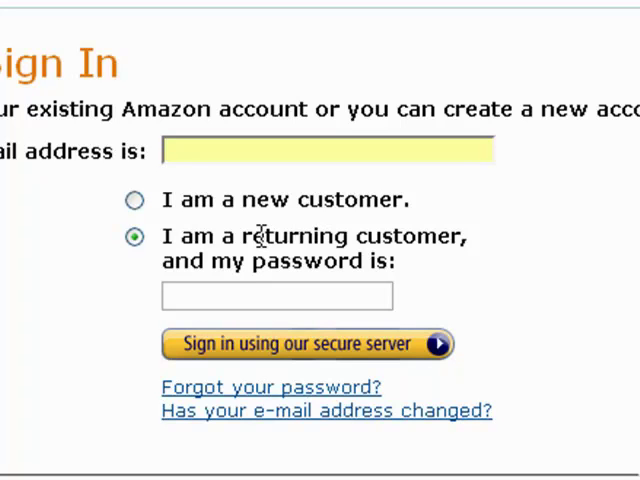
mouse_move(249, 237)
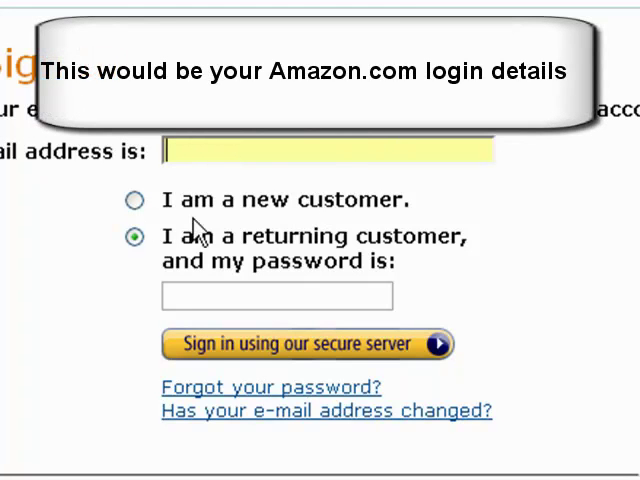
mouse_move(309, 263)
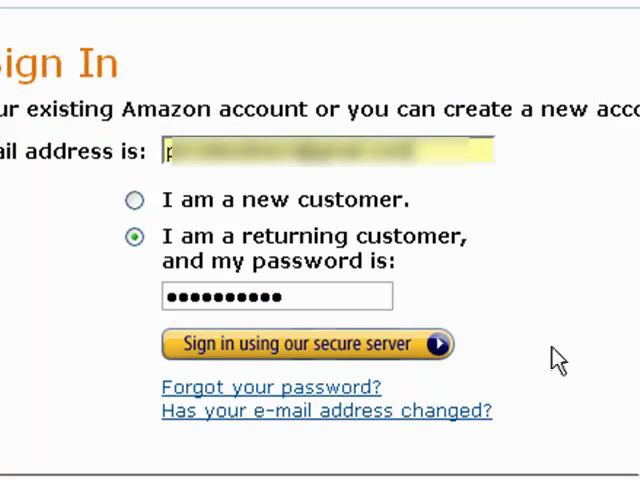
mouse_move(552, 285)
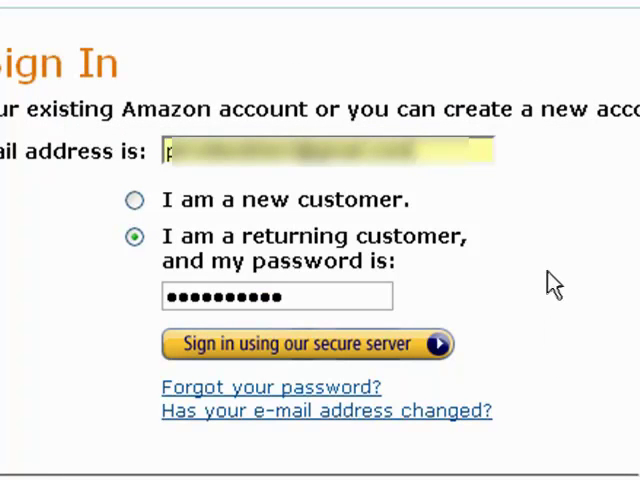
mouse_move(565, 280)
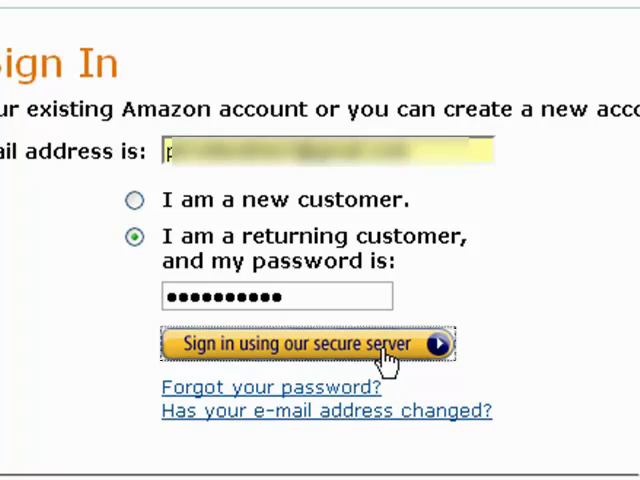
Submit the Amazon account email and password through the secure sign-in server.
click(307, 343)
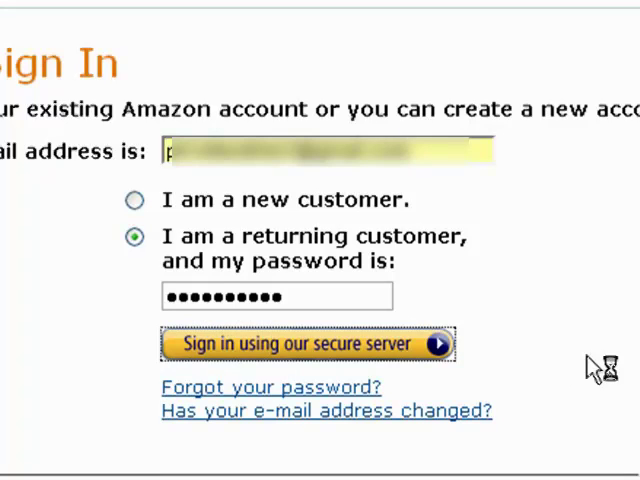
click(305, 343)
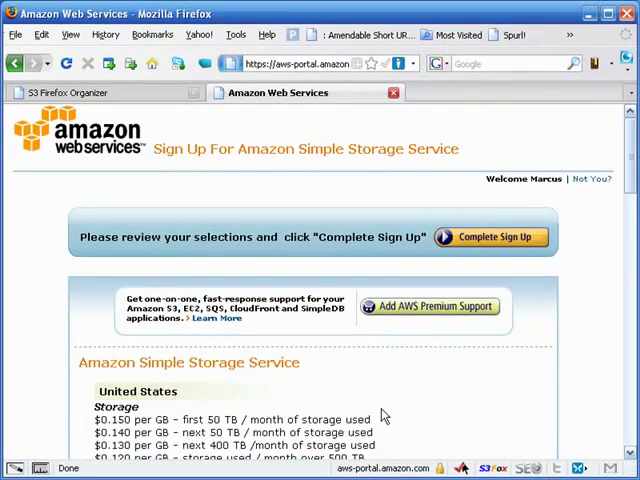
Scroll past pricing, payment method, billing address and terms to the Complete Sign Up button.
scroll(down, 3)
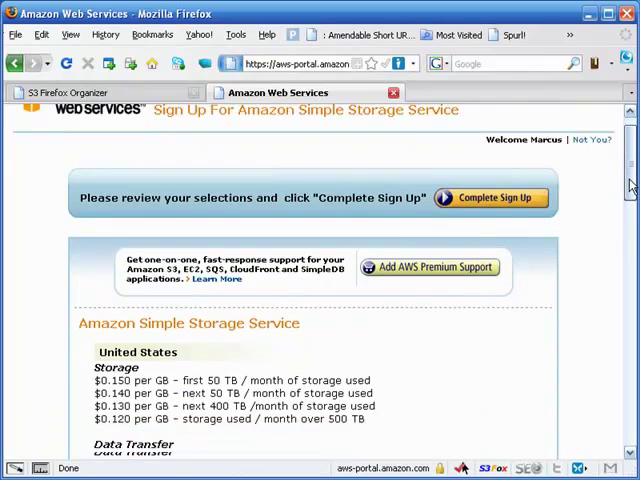
scroll(down, 3)
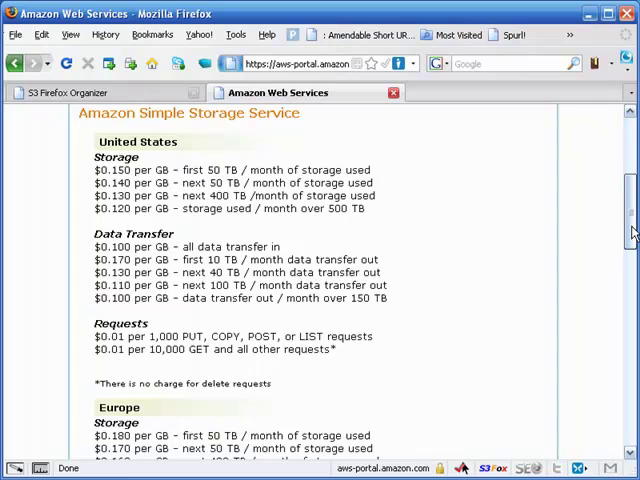
scroll(down, 3)
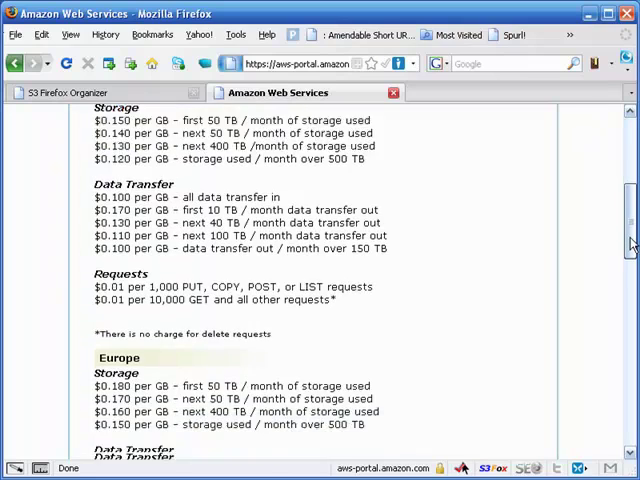
scroll(down, 3)
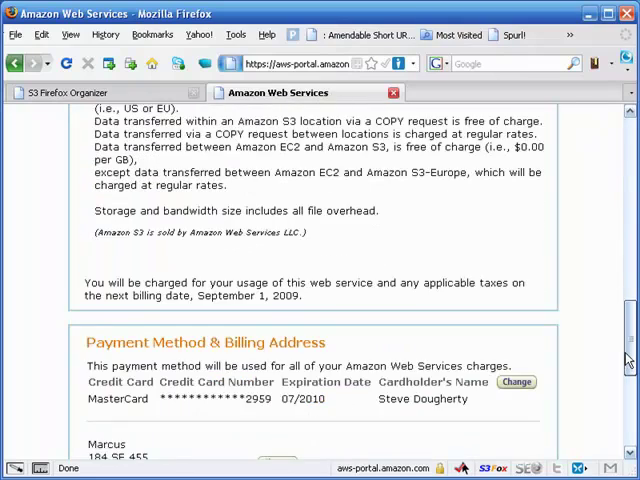
scroll(down, 3)
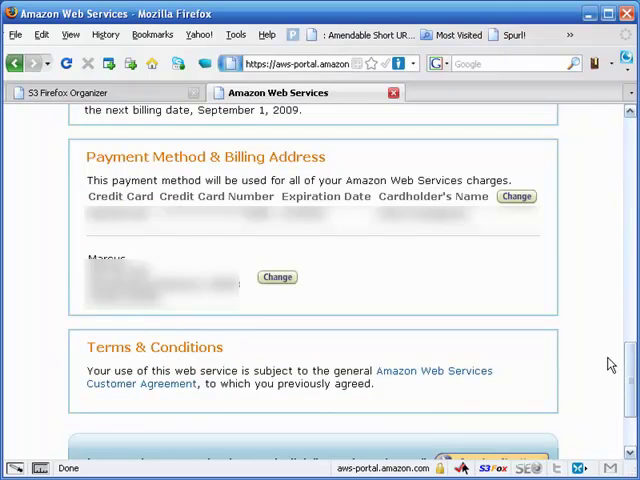
mouse_move(350, 250)
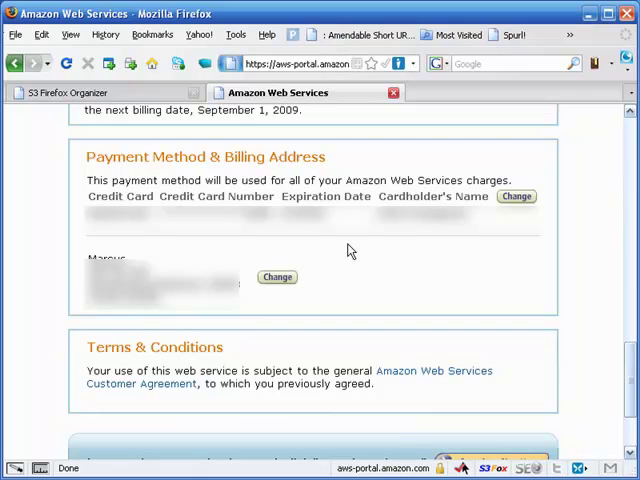
mouse_move(364, 256)
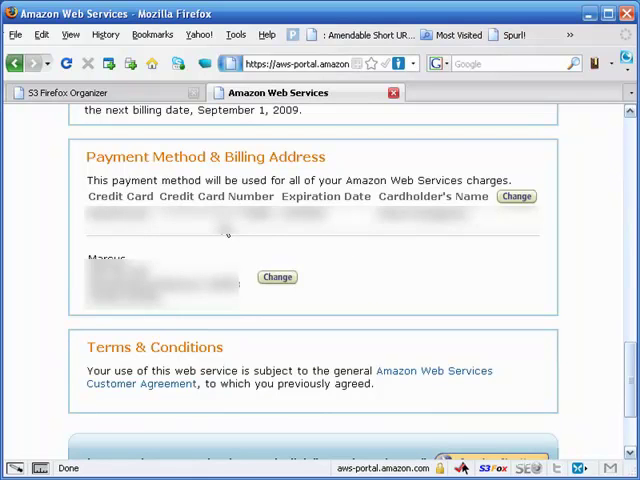
mouse_move(287, 289)
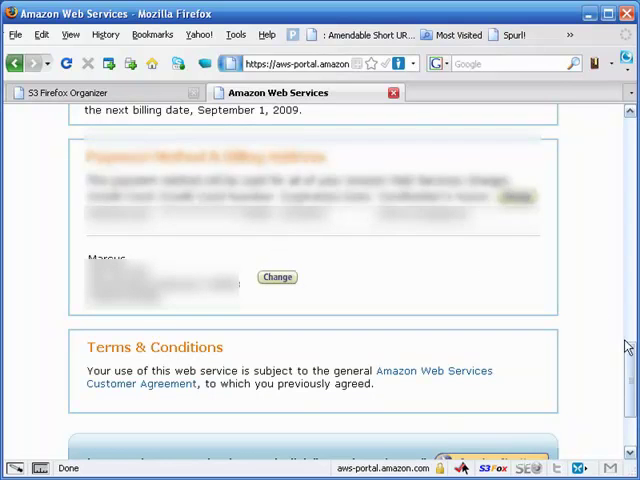
scroll(down, 3)
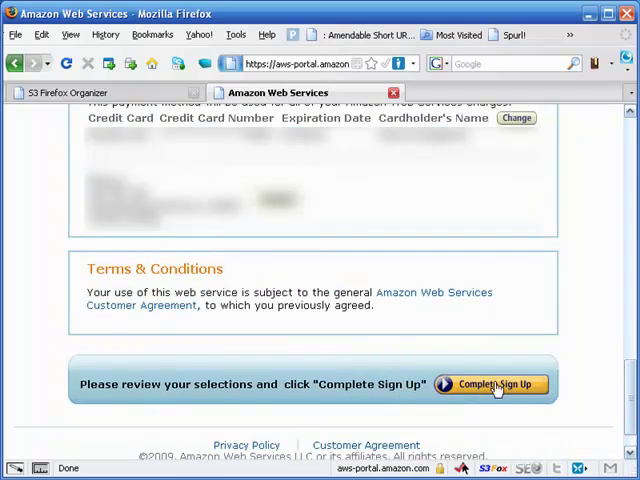
Complete the S3 sign-up and scroll through the 'Thank you for signing up' page.
click(497, 384)
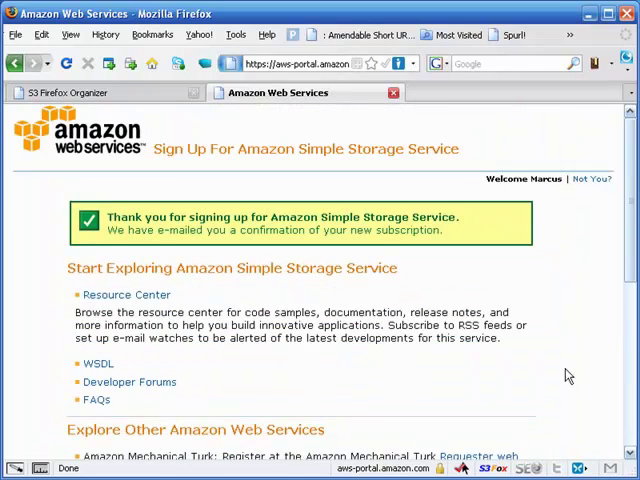
mouse_move(632, 243)
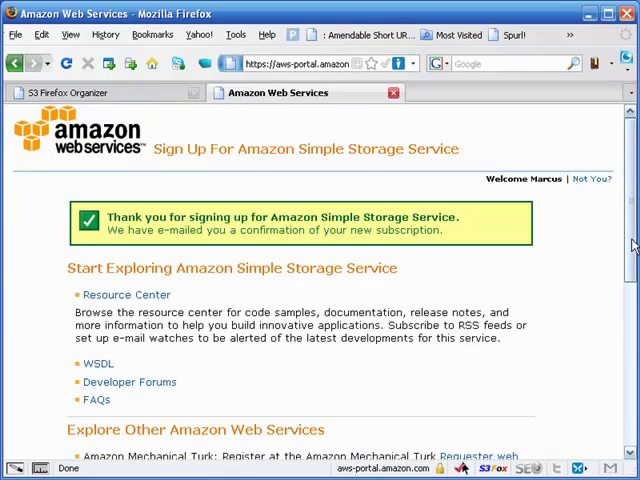
scroll(down, 3)
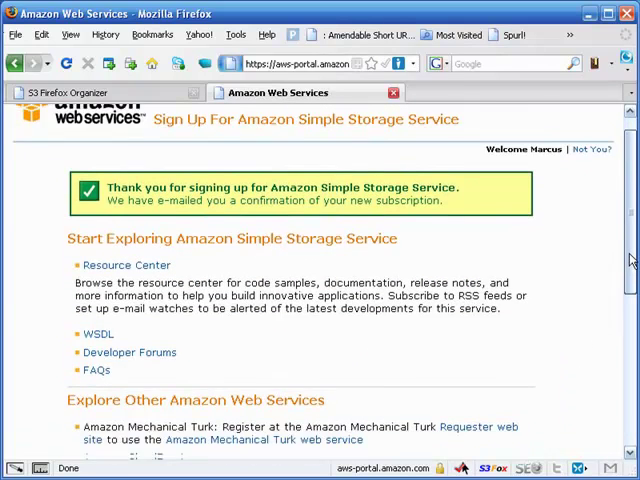
scroll(down, 3)
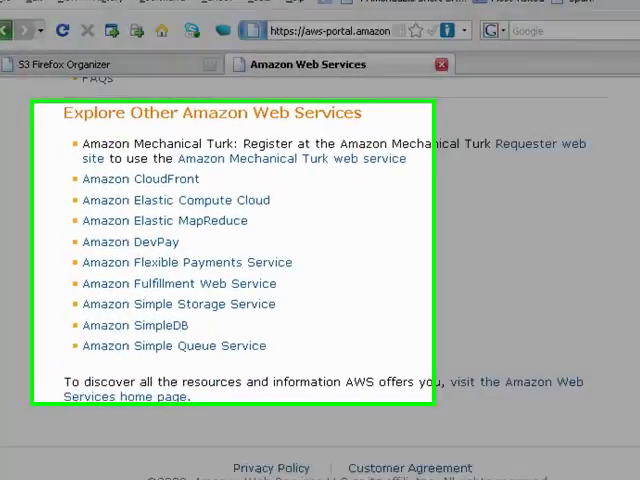
scroll(down, 3)
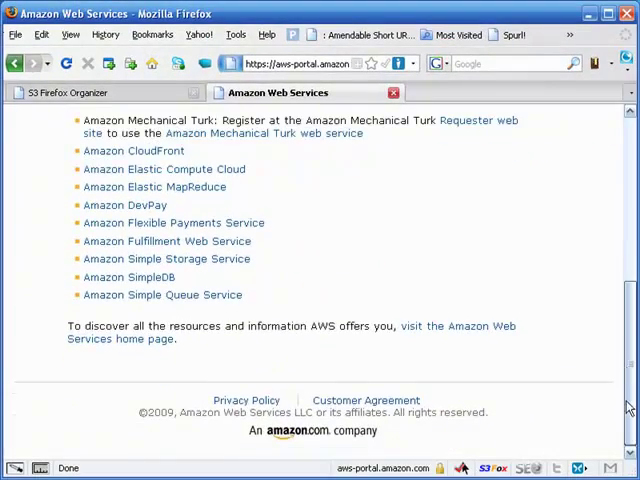